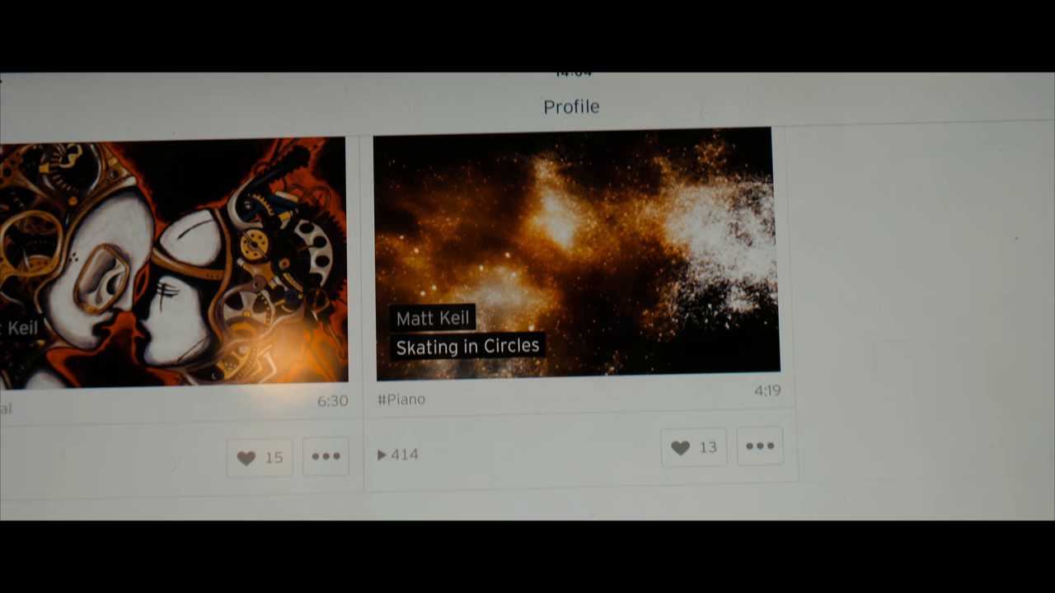
scroll(down, 3)
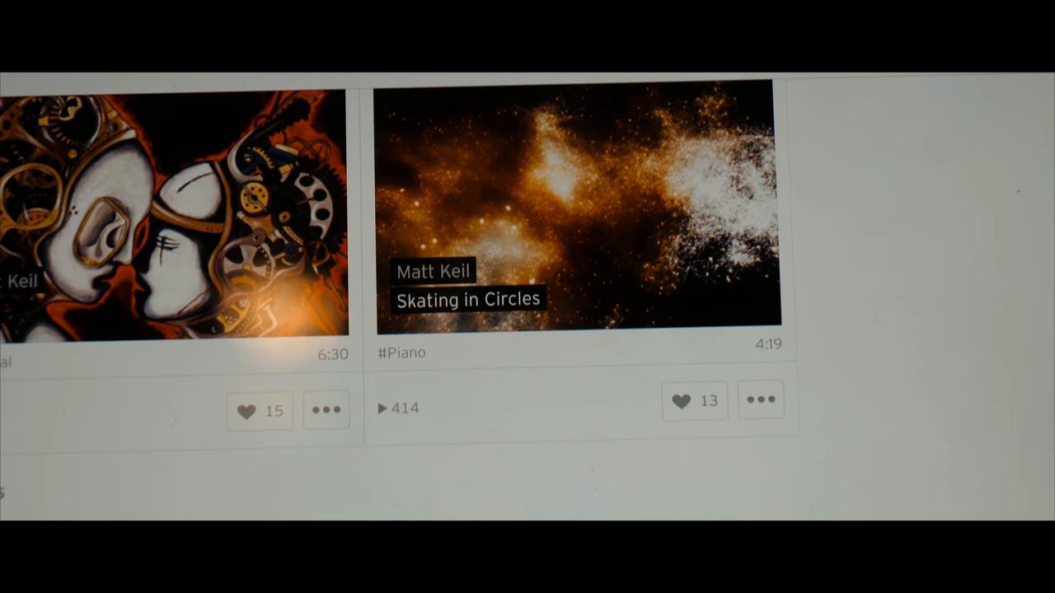
scroll(down, 3)
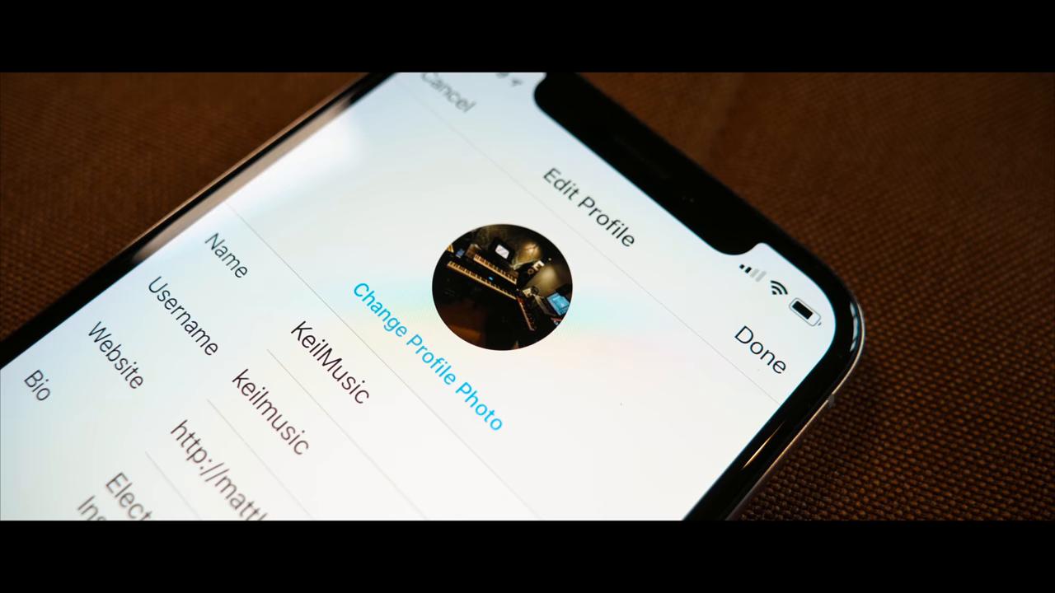
scroll(down, 3)
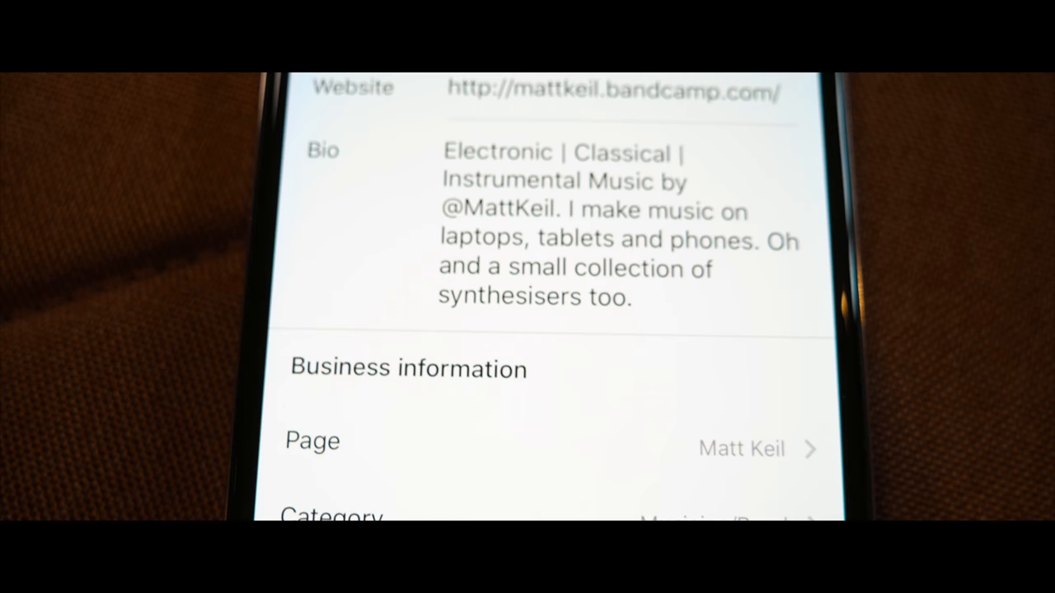